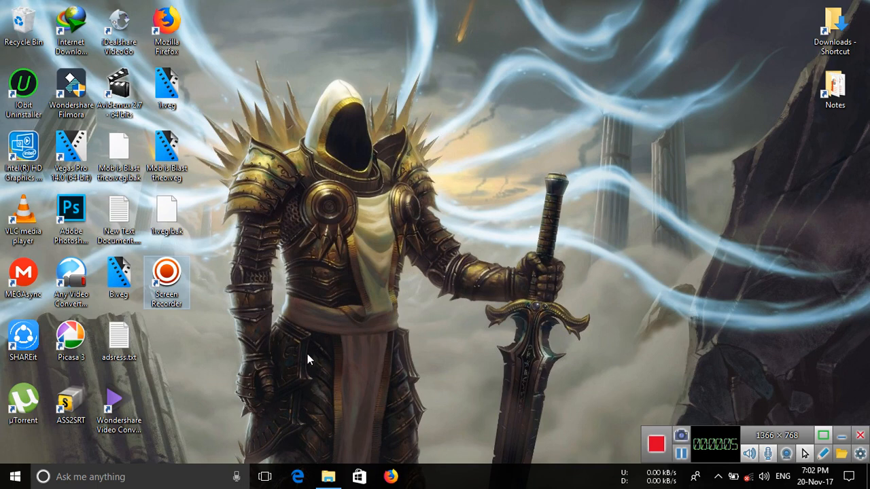
pyautogui.moveTo(315, 304)
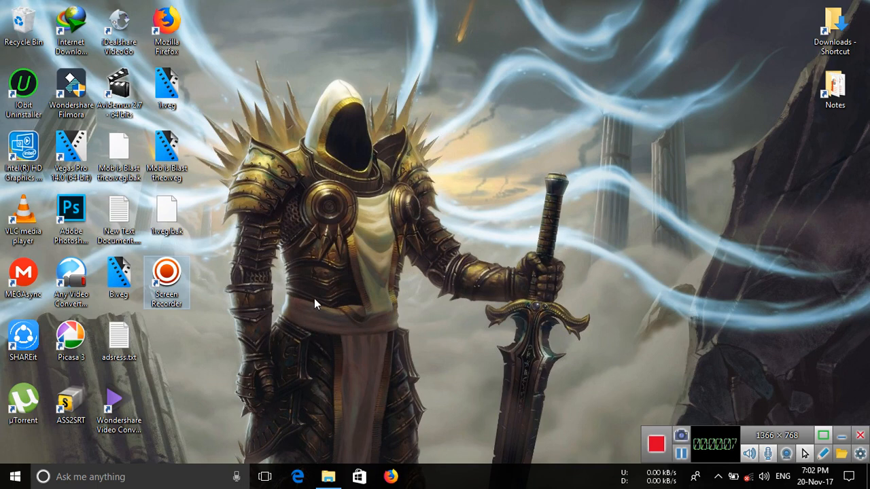
pyautogui.moveTo(290, 307)
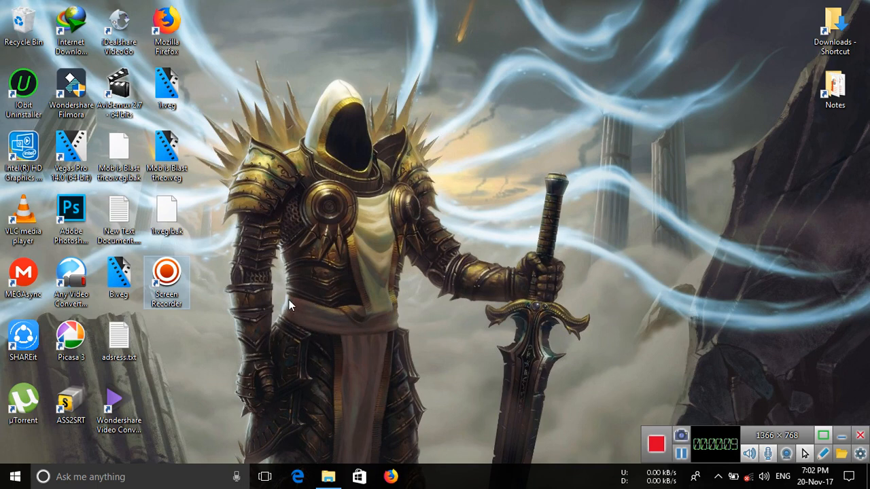
# Browse to My Received Files and select the source MP4 to view its 626×360 details
pyautogui.click(117, 401)
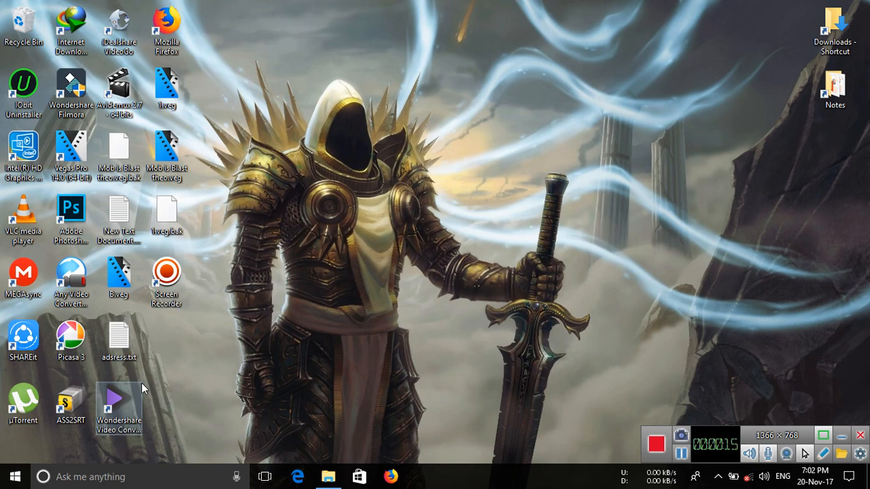
pyautogui.doubleClick(118, 399)
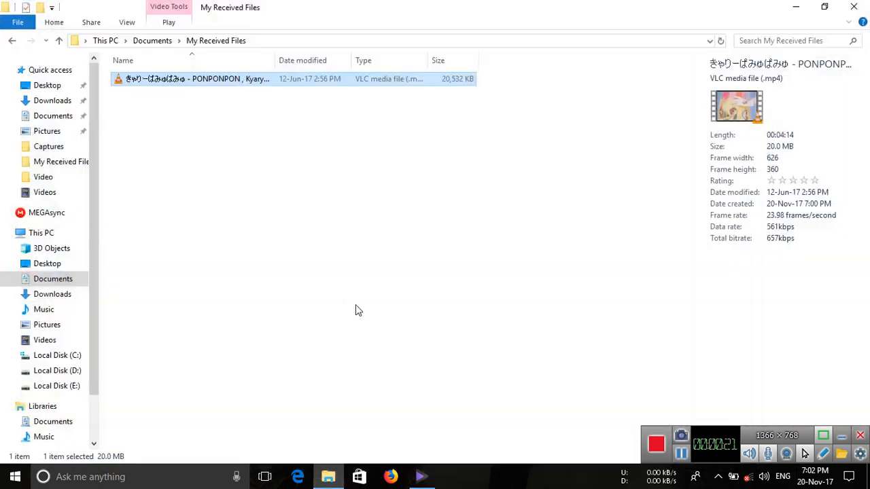
pyautogui.moveTo(201, 87)
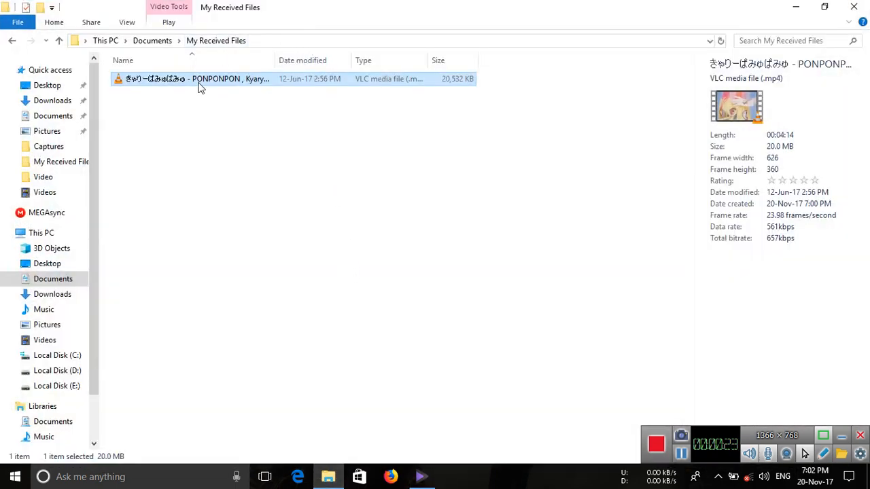
pyautogui.click(771, 179)
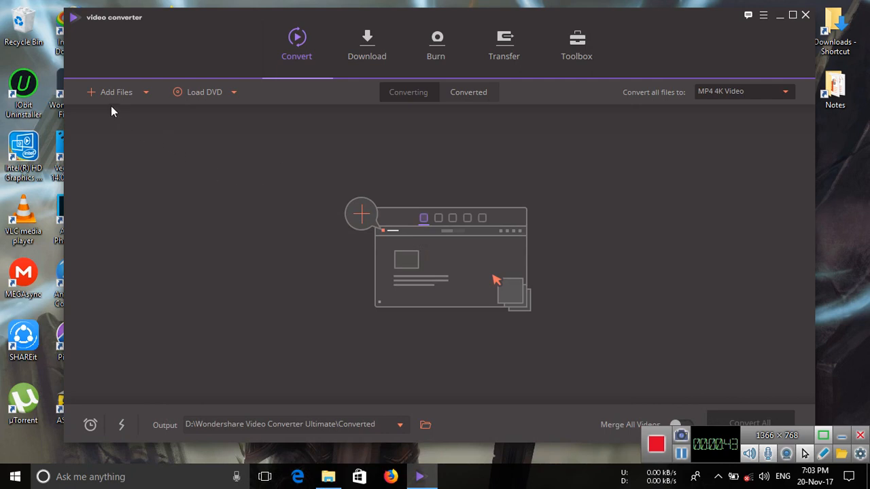
# From Add Files, inspect the MP4's Properties Details showing 626×360, then dismiss it
pyautogui.click(115, 93)
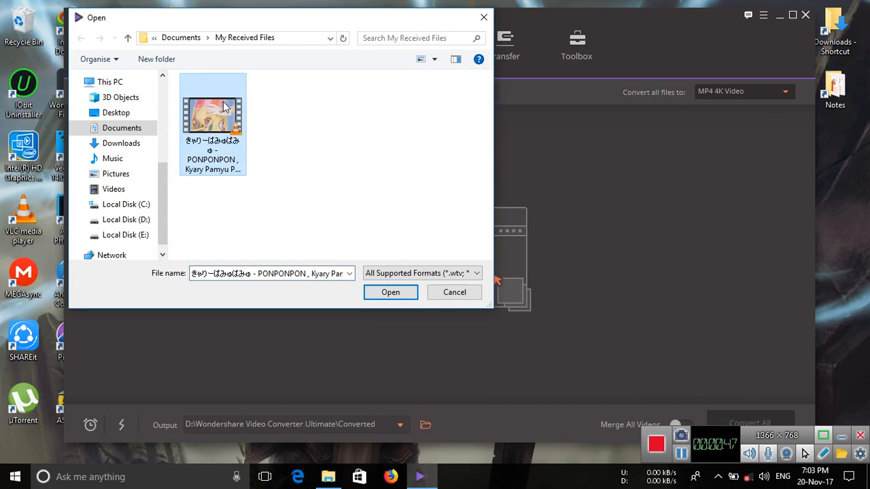
pyautogui.rightClick(225, 105)
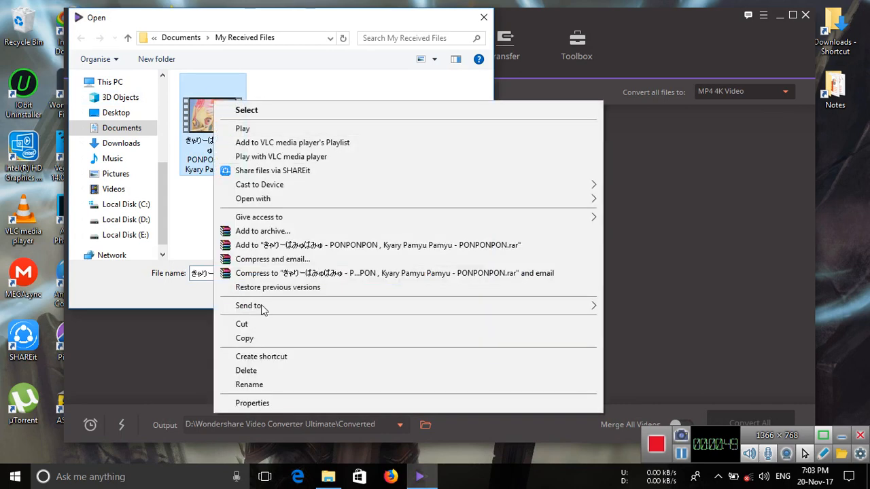
pyautogui.click(252, 402)
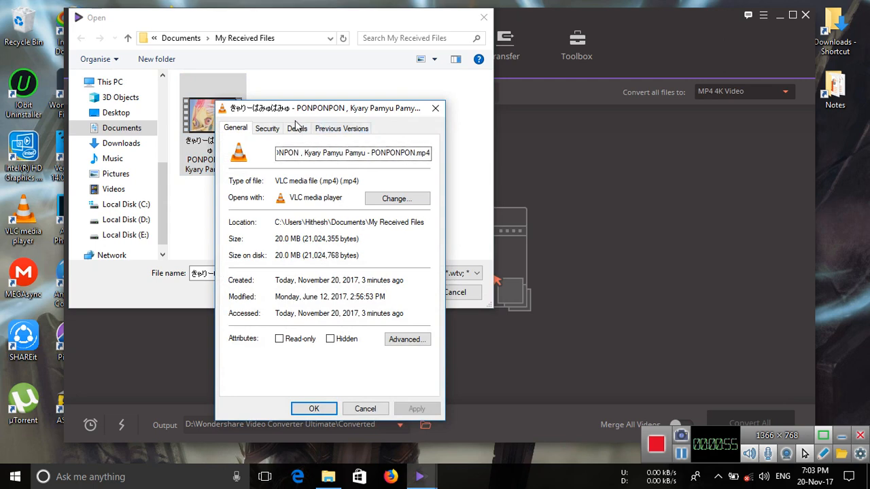
pyautogui.click(341, 127)
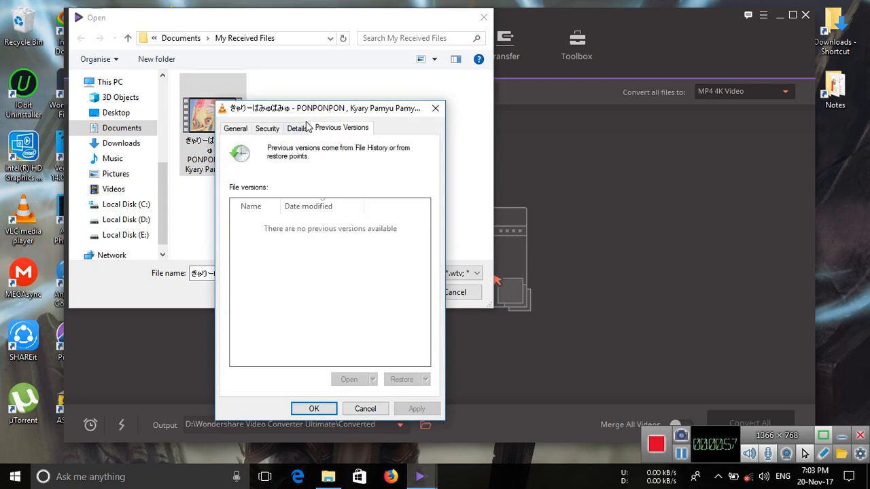
pyautogui.click(296, 128)
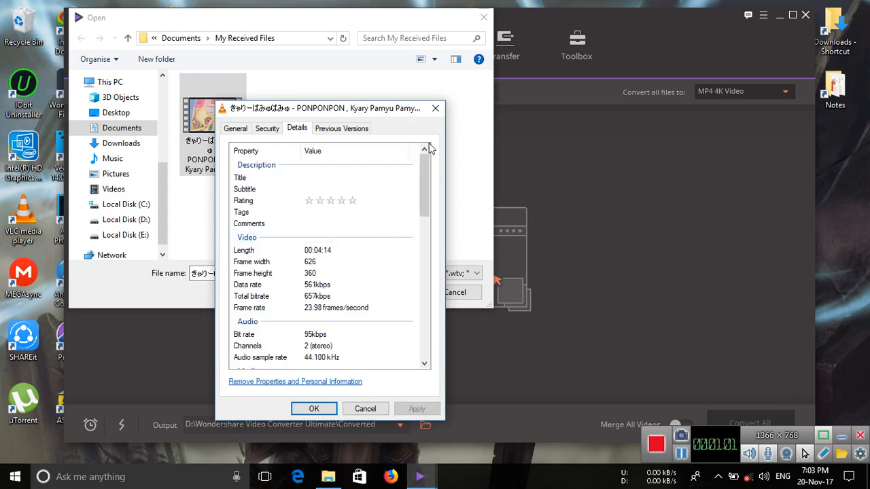
pyautogui.click(364, 407)
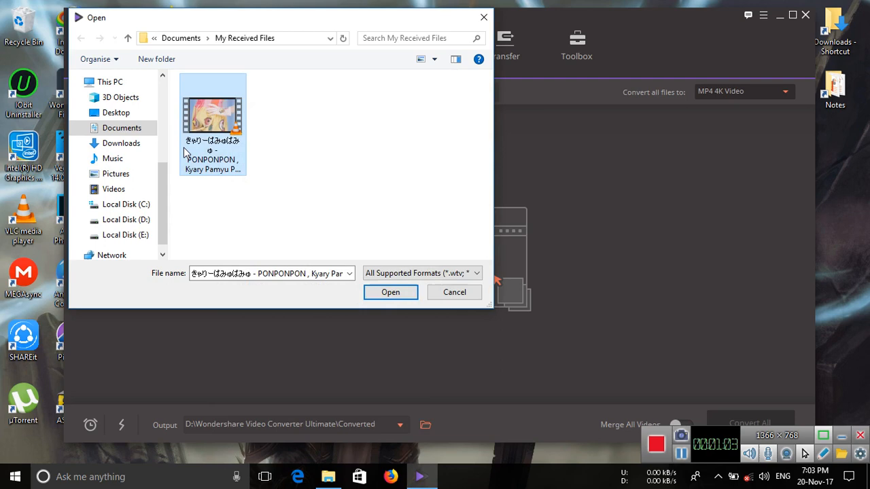
# Import the video and set its target format to MP4 HD 1080P (1920×1080)
pyautogui.click(391, 291)
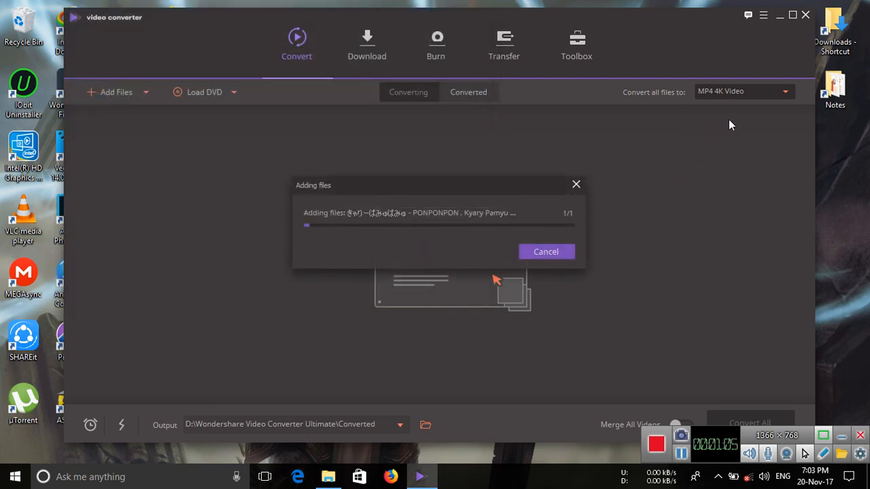
pyautogui.moveTo(686, 111)
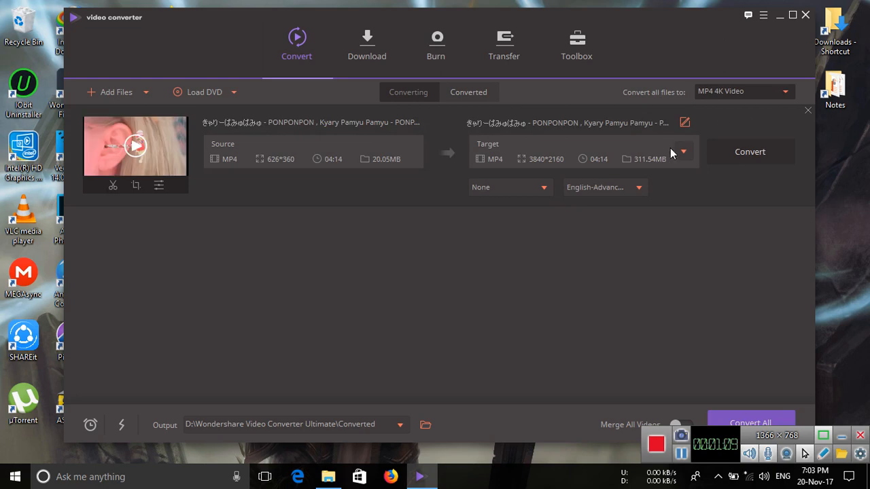
pyautogui.click(682, 152)
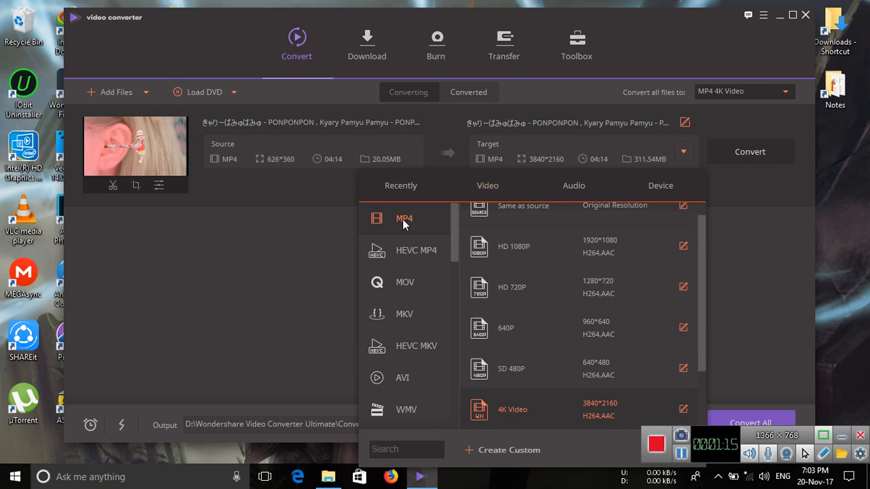
pyautogui.moveTo(717, 345)
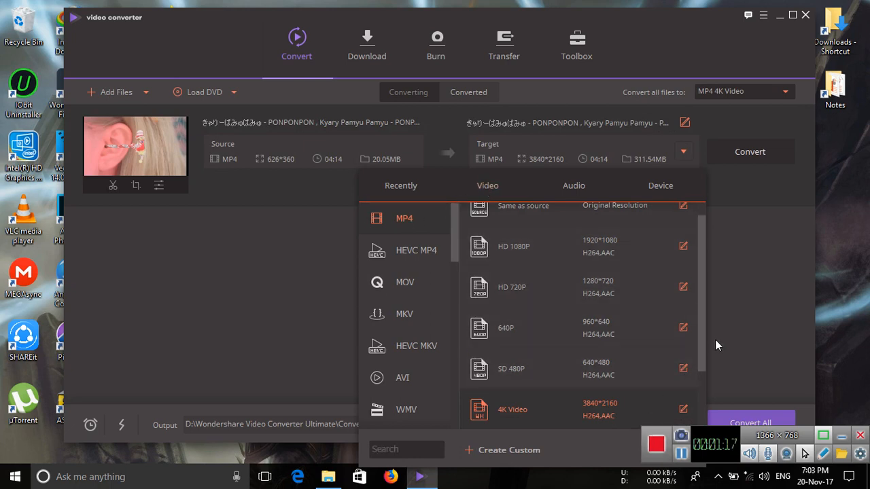
pyautogui.scroll(-3)
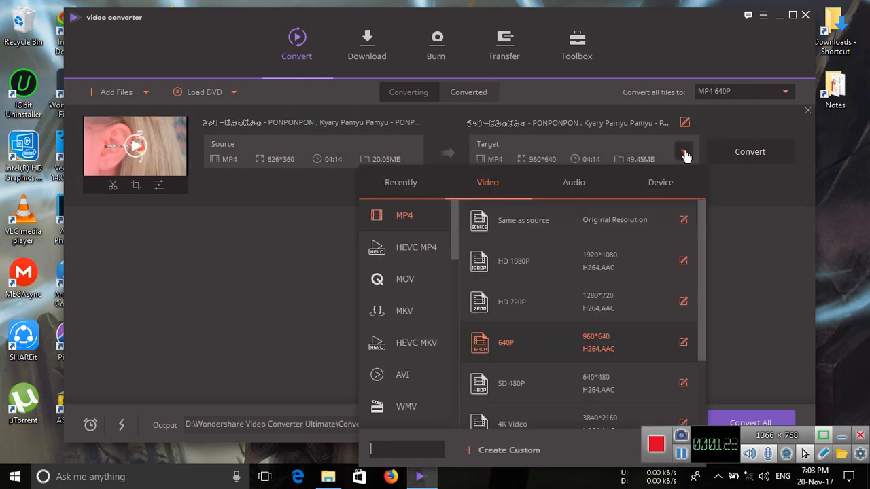
pyautogui.moveTo(543, 301)
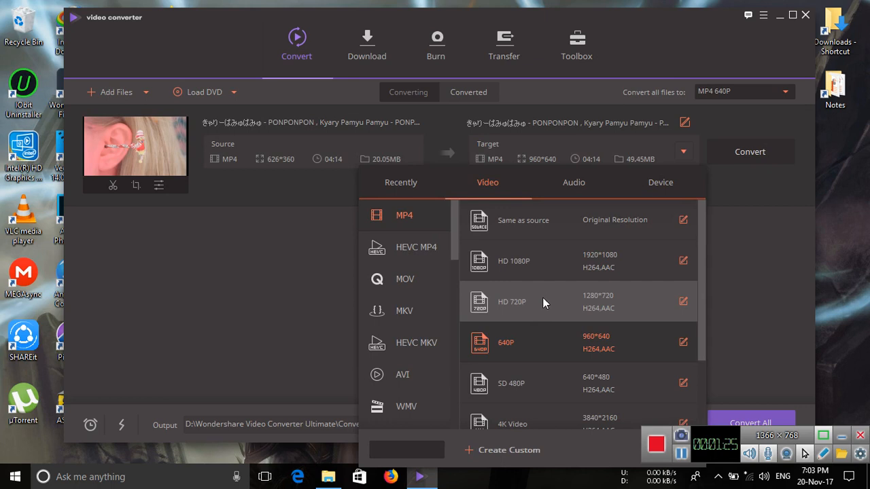
pyautogui.moveTo(700, 228)
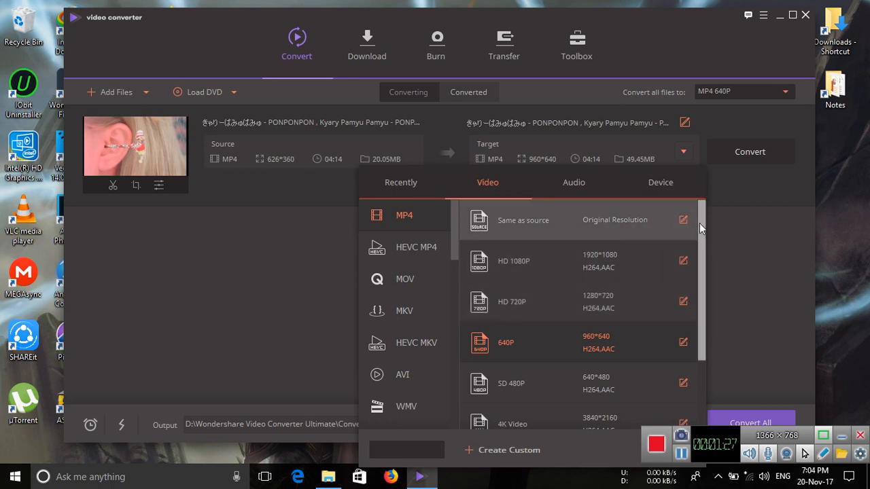
pyautogui.scroll(-3)
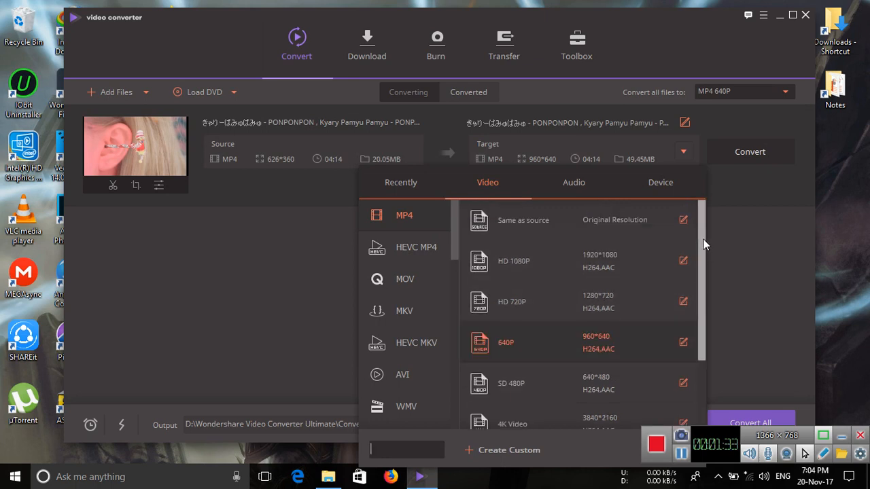
pyautogui.moveTo(538, 264)
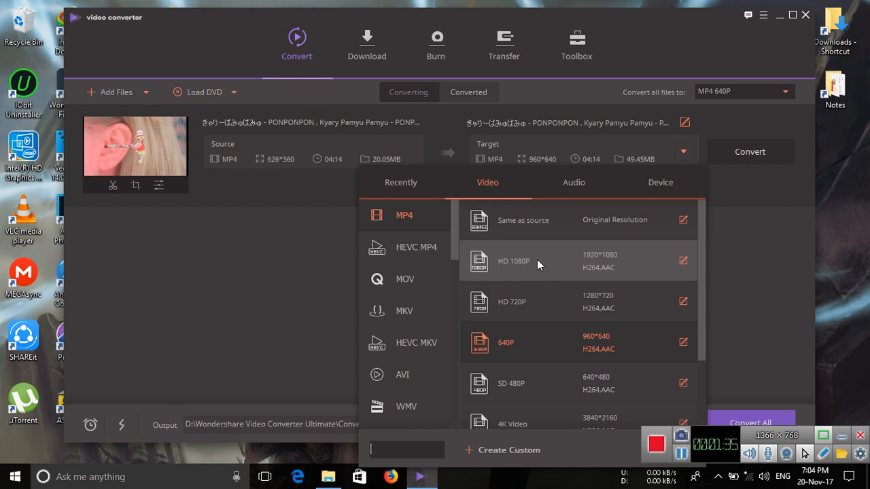
pyautogui.click(537, 261)
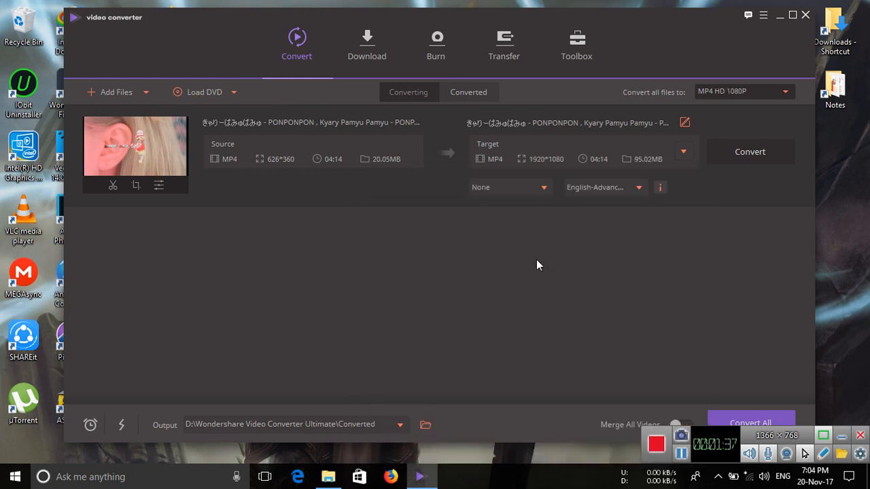
# Run the conversion of the video to 1080p MP4
pyautogui.click(750, 152)
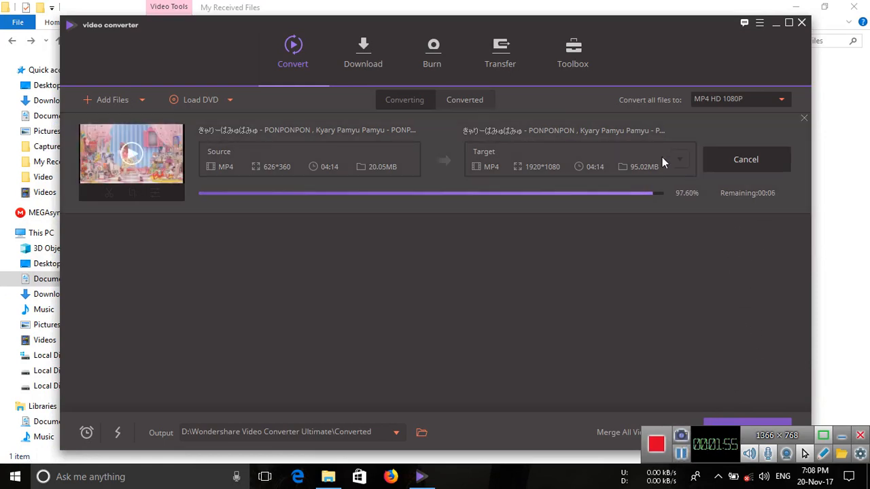
pyautogui.moveTo(719, 212)
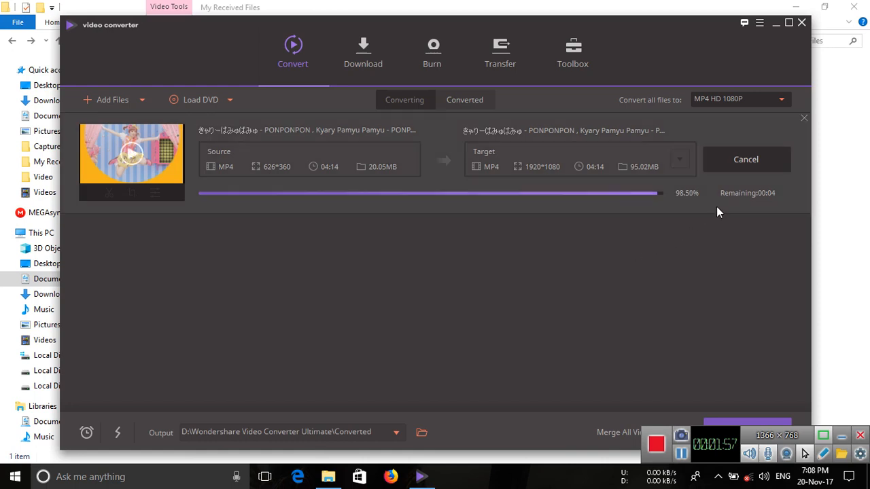
pyautogui.moveTo(612, 269)
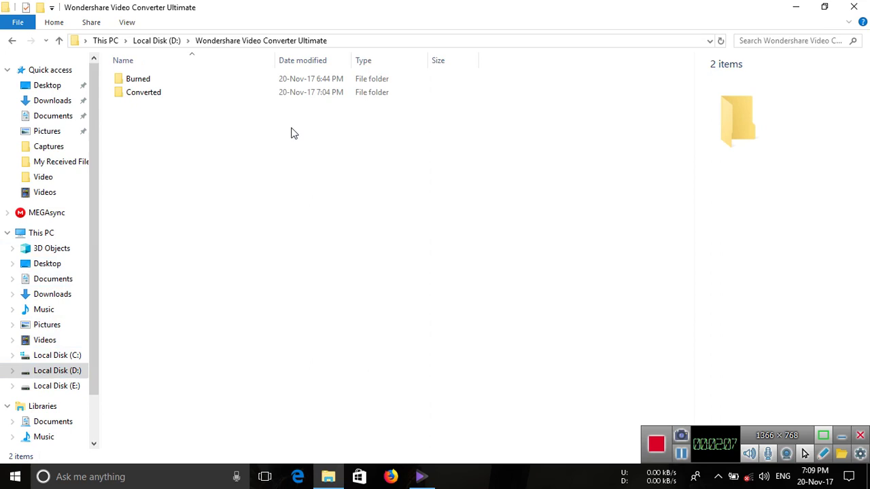
# In the Converted folder, select the output MP4 and confirm it is 1920×1080, 93.5 MB
pyautogui.doubleClick(143, 92)
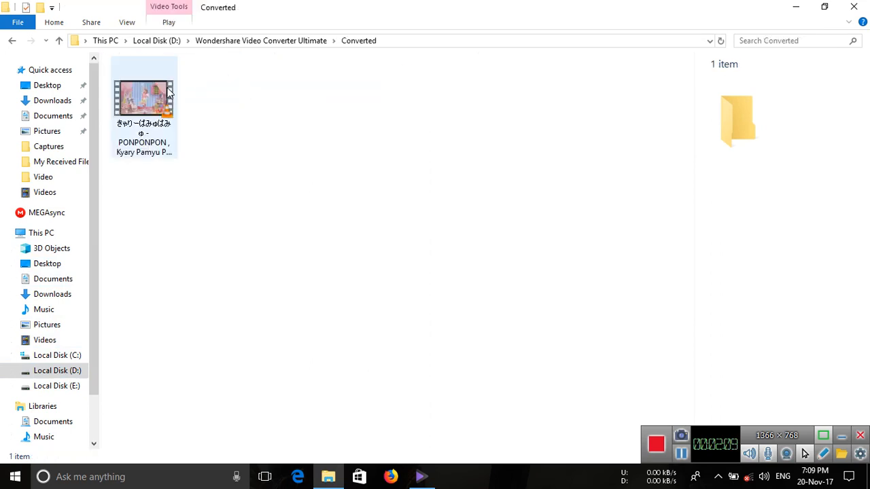
pyautogui.click(144, 102)
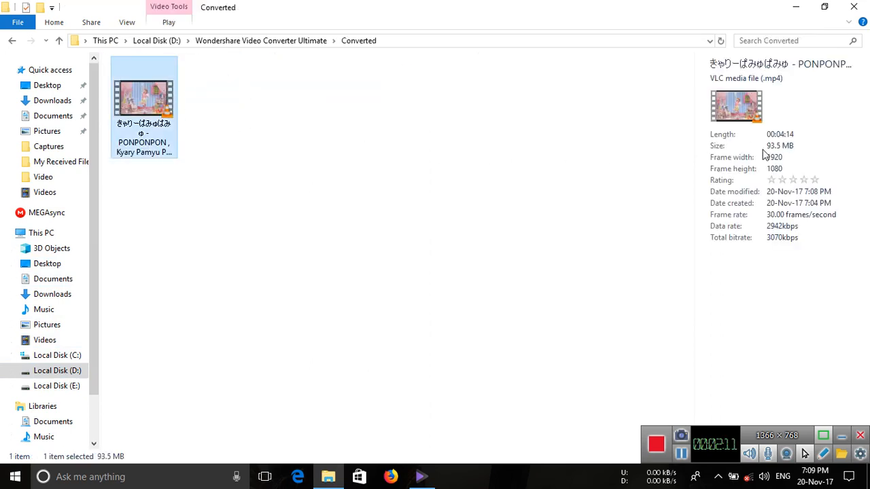
pyautogui.moveTo(788, 169)
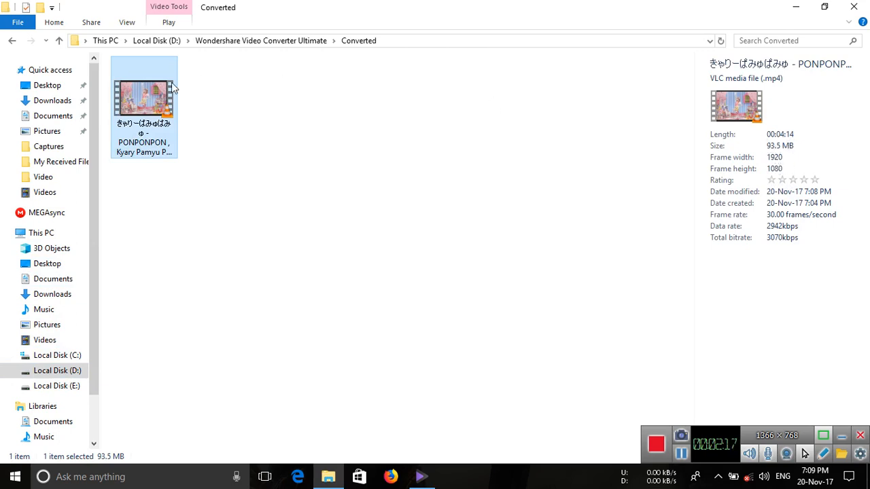
pyautogui.rightClick(144, 102)
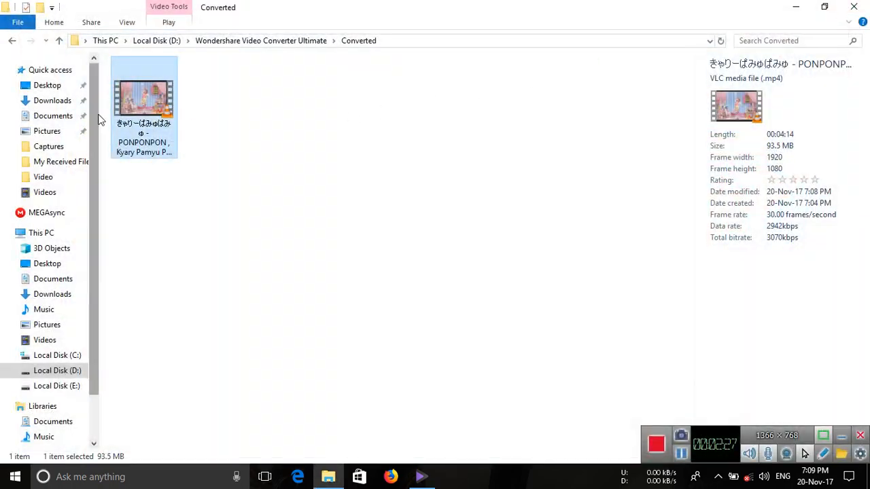
pyautogui.moveTo(668, 190)
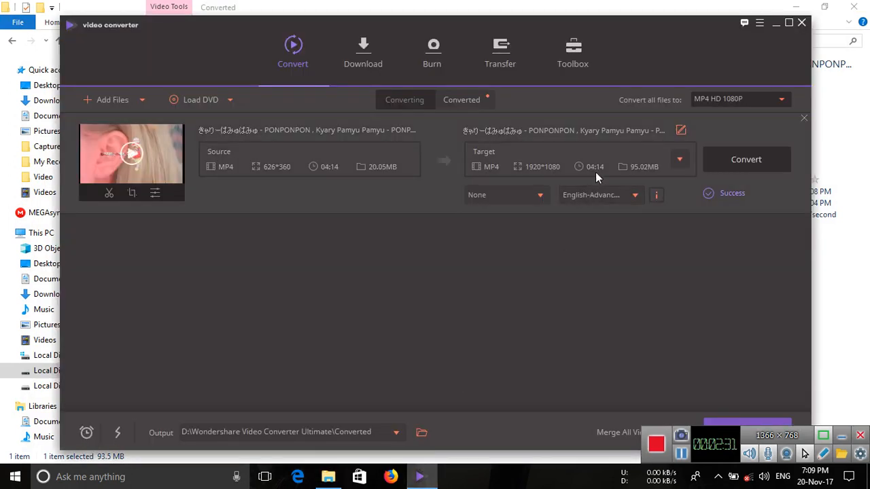
# Set the video's target format to MP4 4K Video (3840×2160)
pyautogui.click(680, 159)
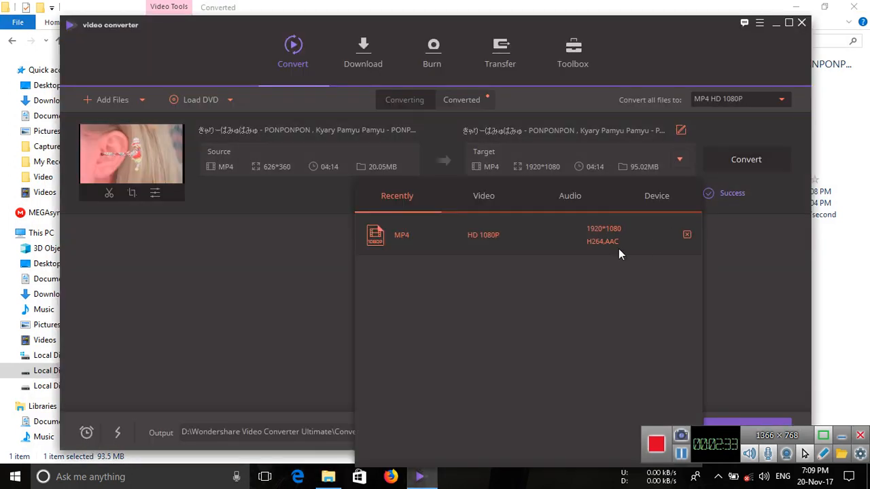
pyautogui.click(483, 196)
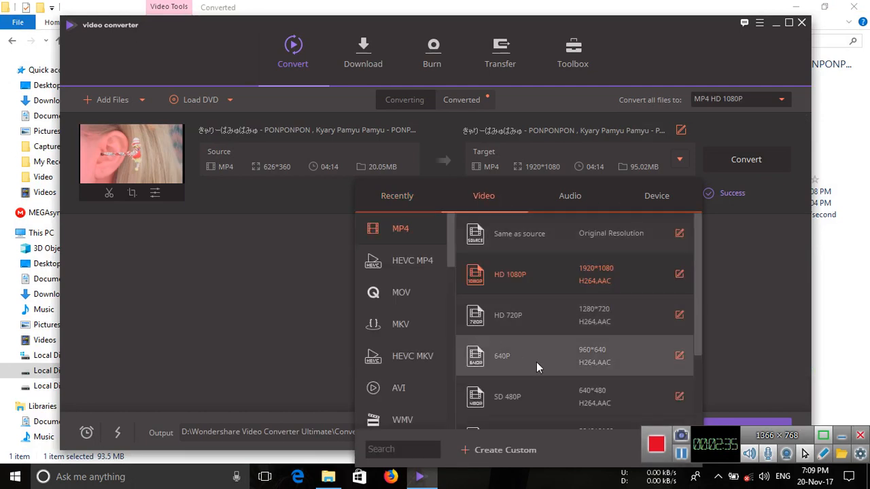
pyautogui.scroll(-3)
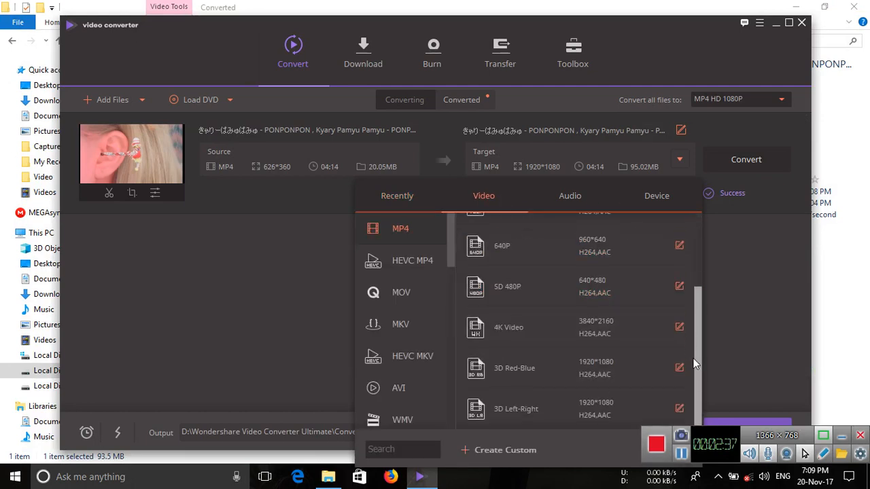
pyautogui.click(508, 327)
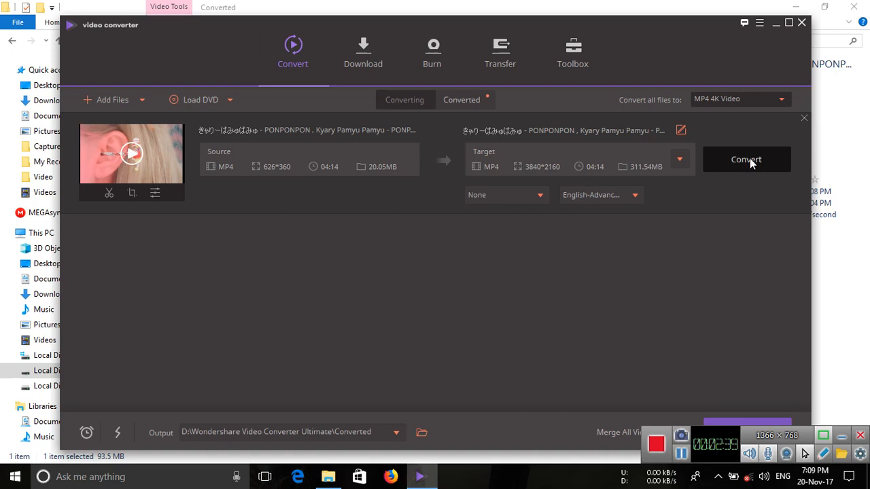